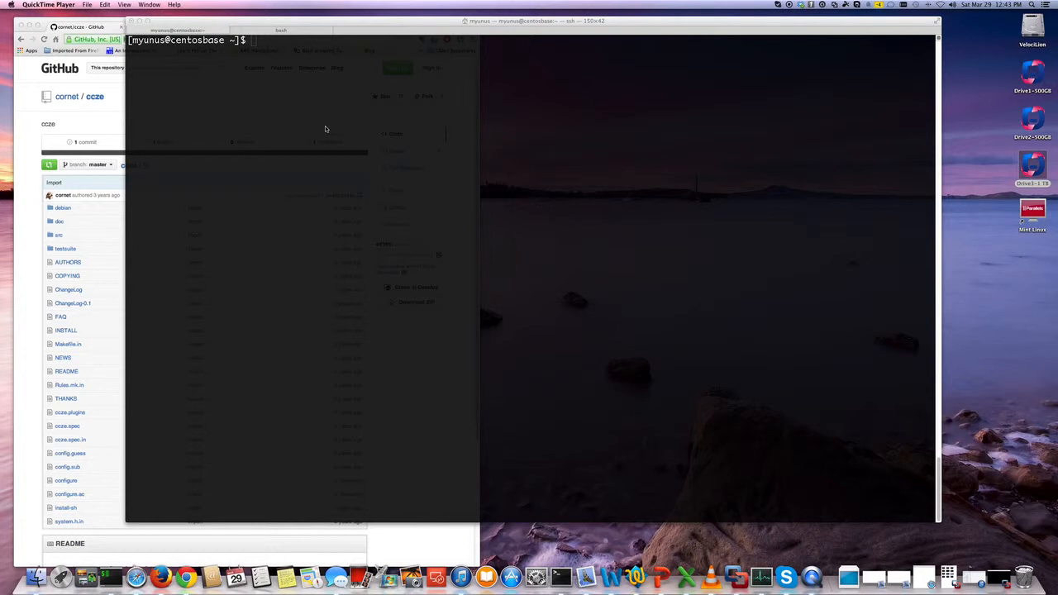
pyautogui.moveTo(153, 125)
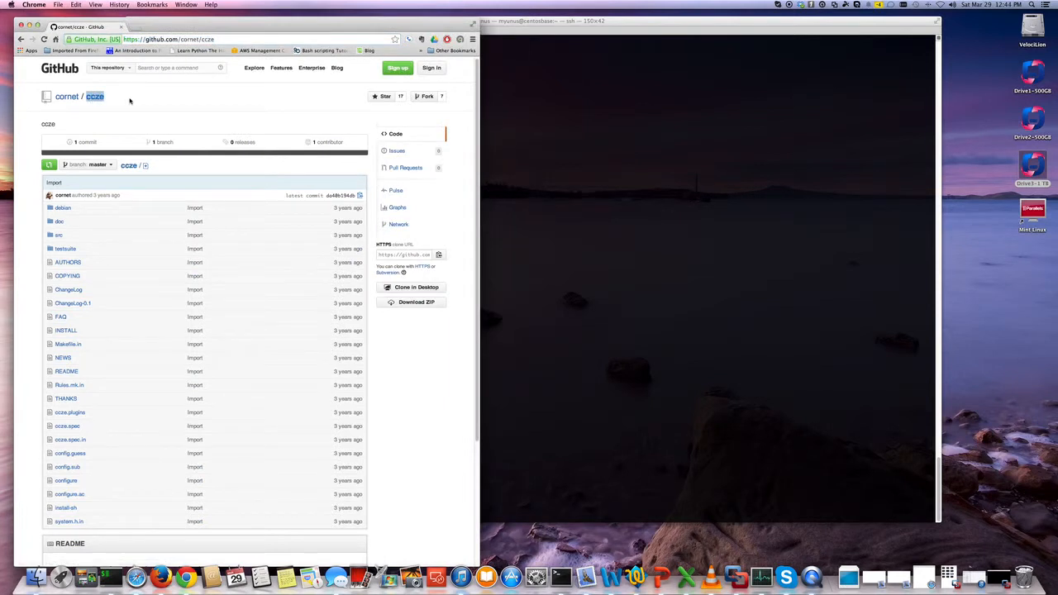
# Step: Install ccze 0.2.1-6.el6 from epel with sudo yum, confirming with y
pyautogui.scroll(-3)
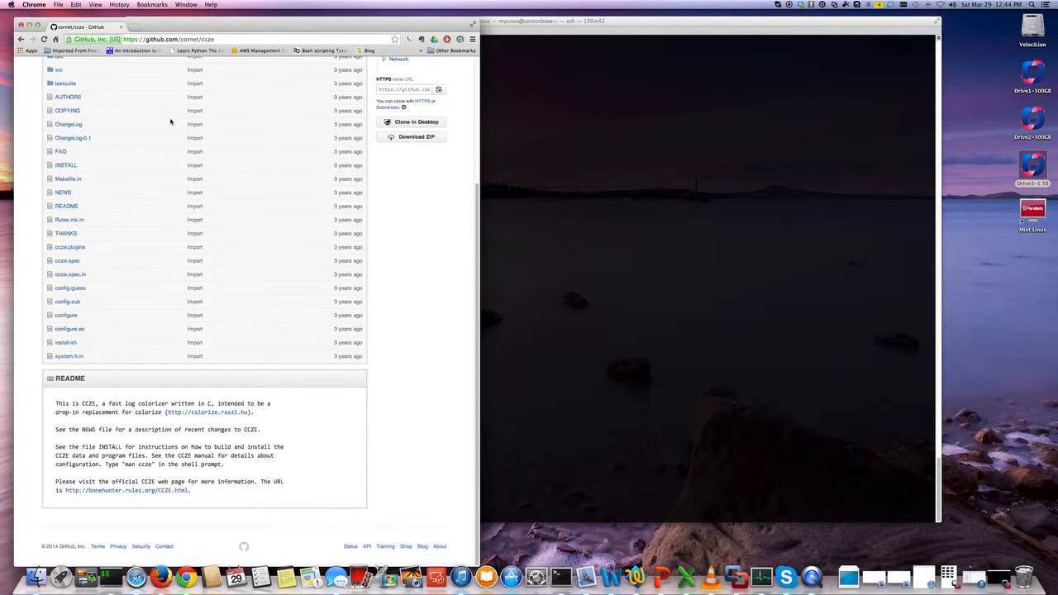
pyautogui.moveTo(341, 137)
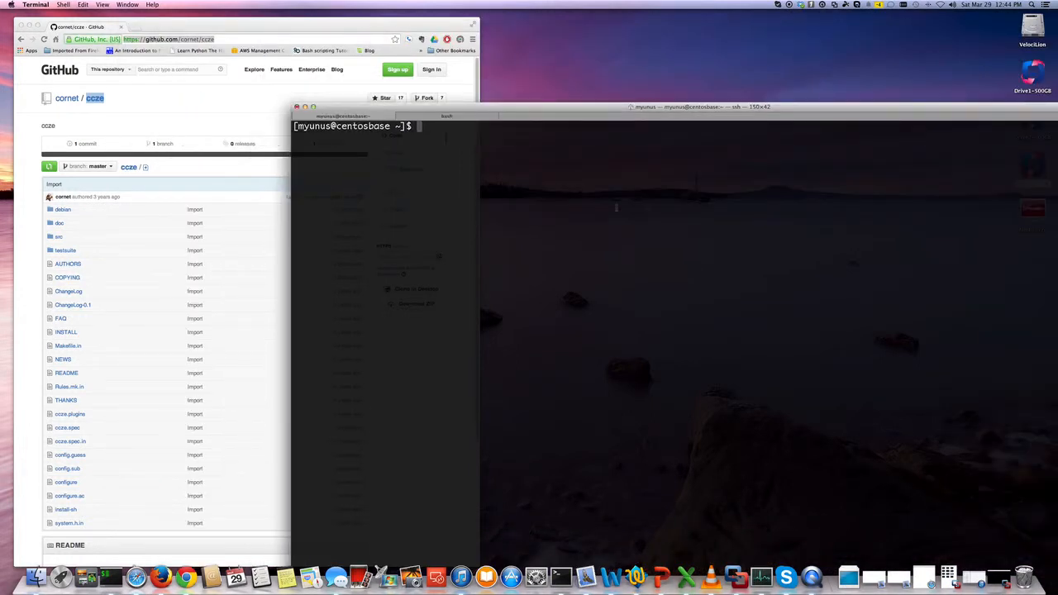
pyautogui.moveTo(604, 217)
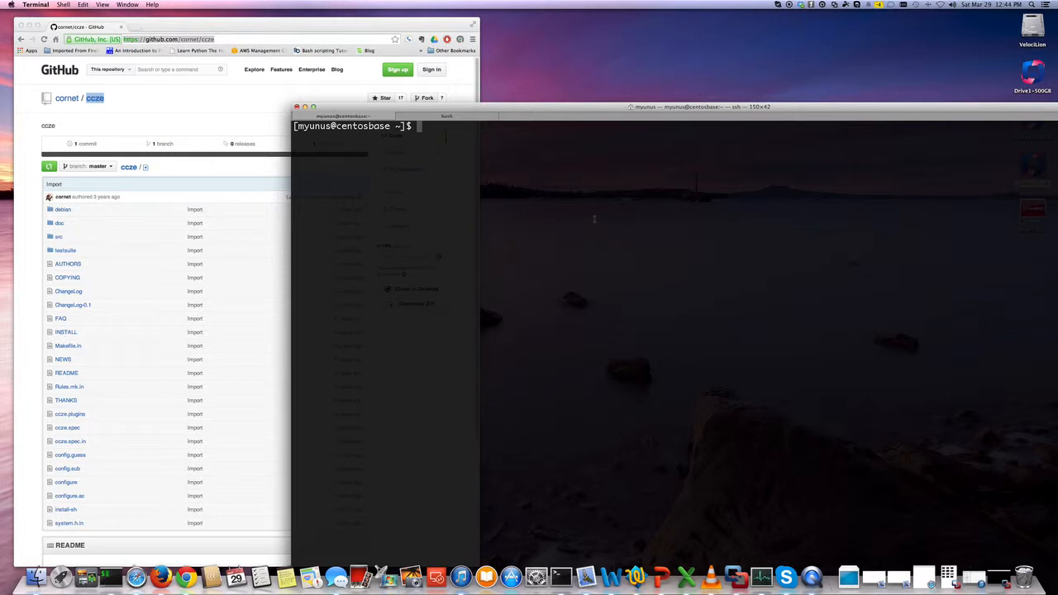
pyautogui.moveTo(590, 219)
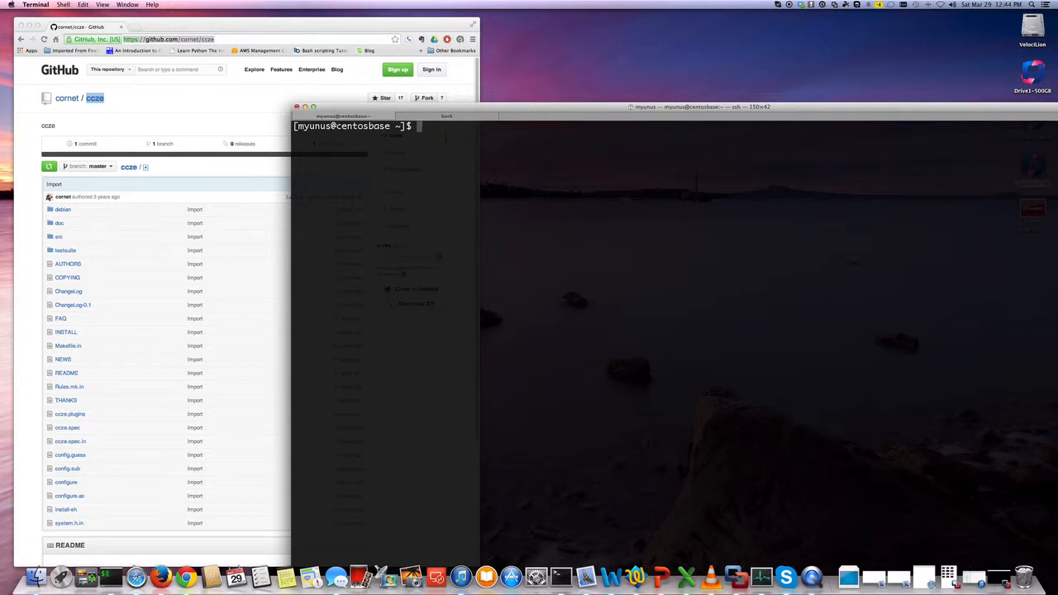
pyautogui.write('yum install ccze')
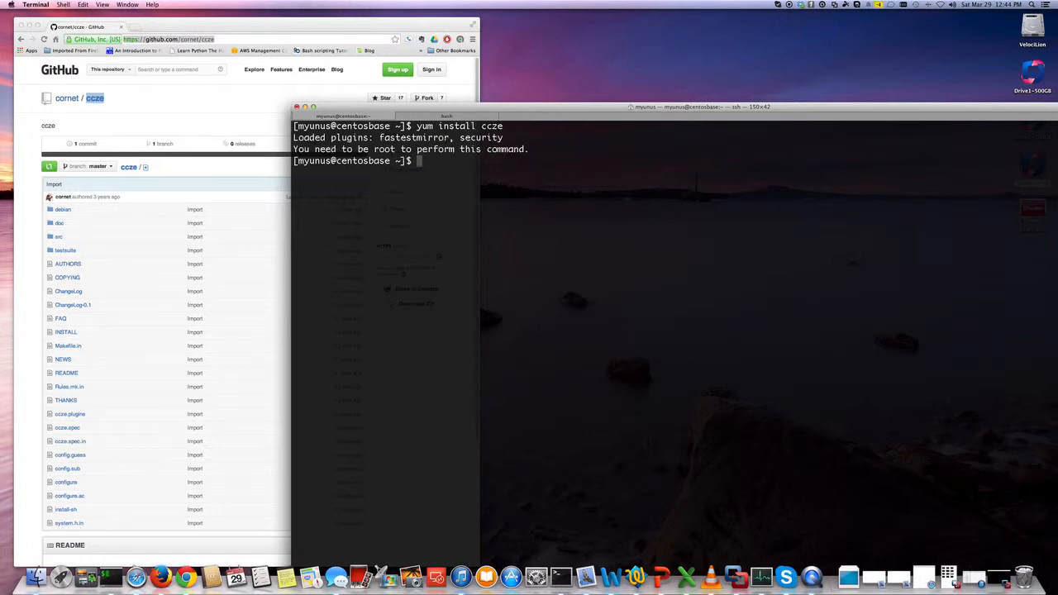
pyautogui.write('yum install ccze')
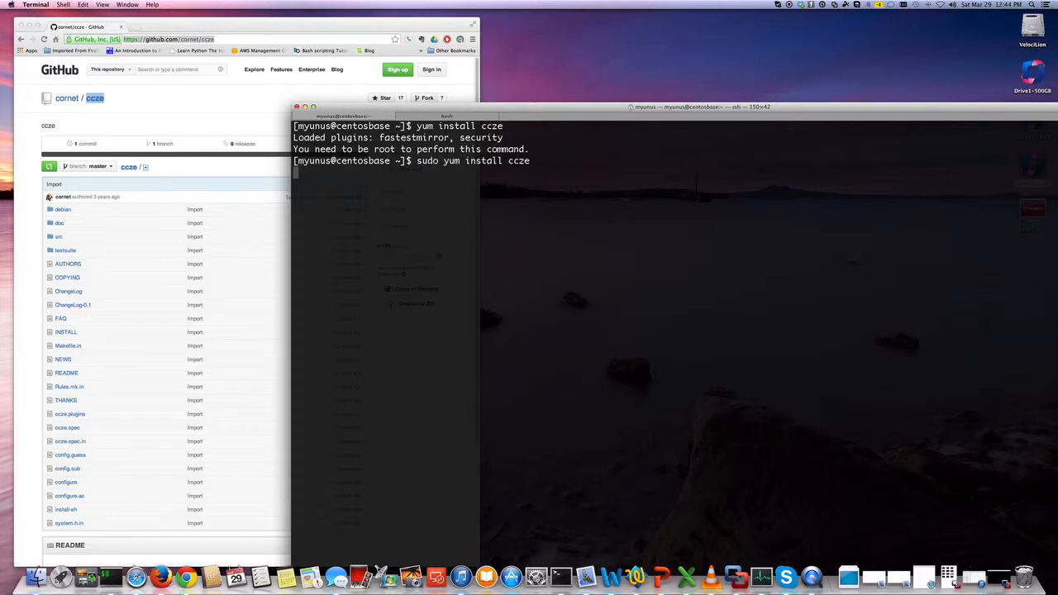
pyautogui.press('Return')
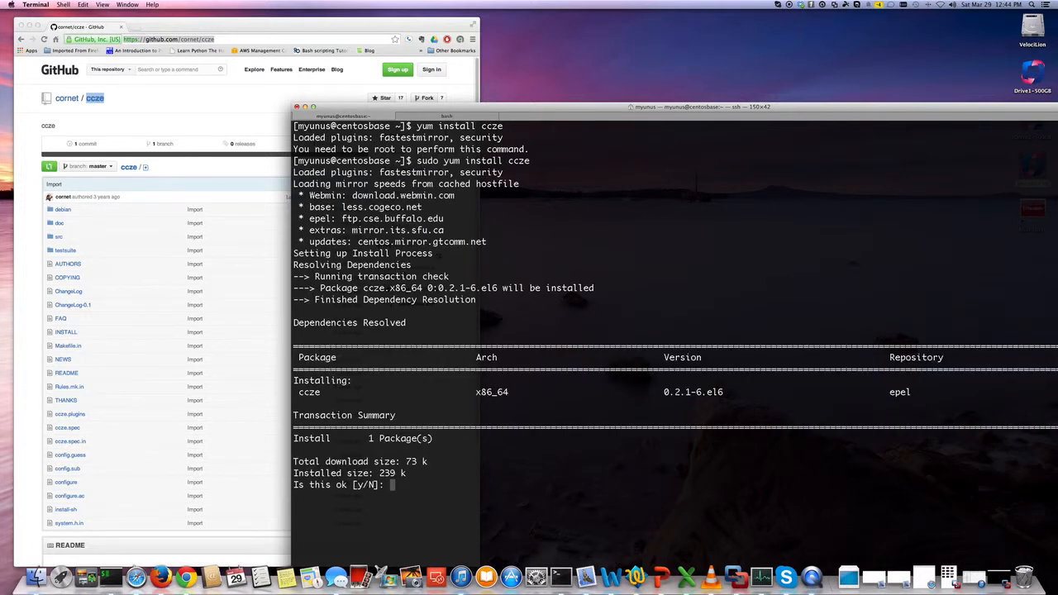
pyautogui.write('y')
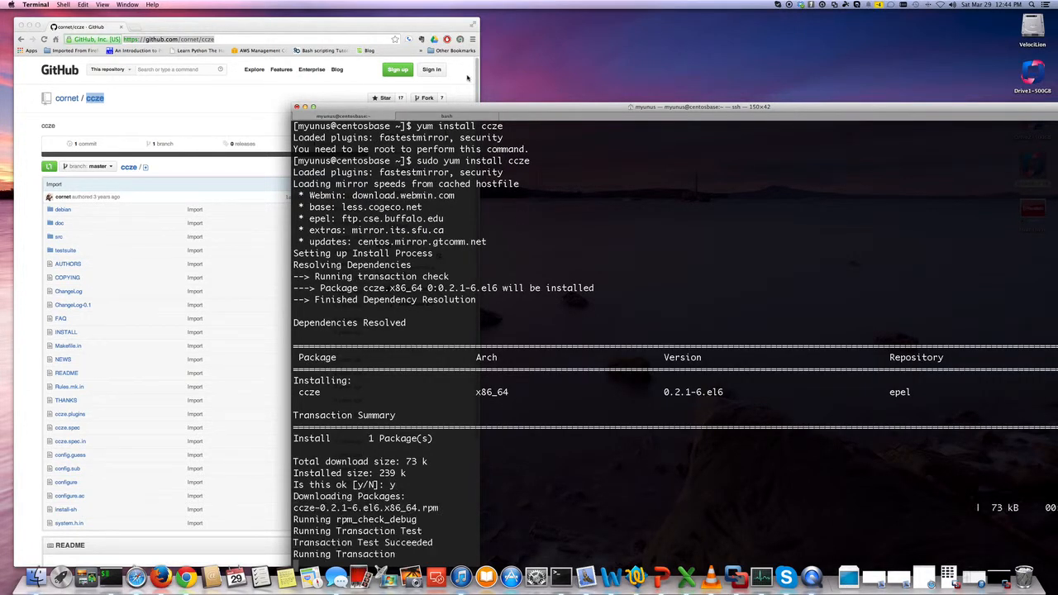
pyautogui.scroll(-3)
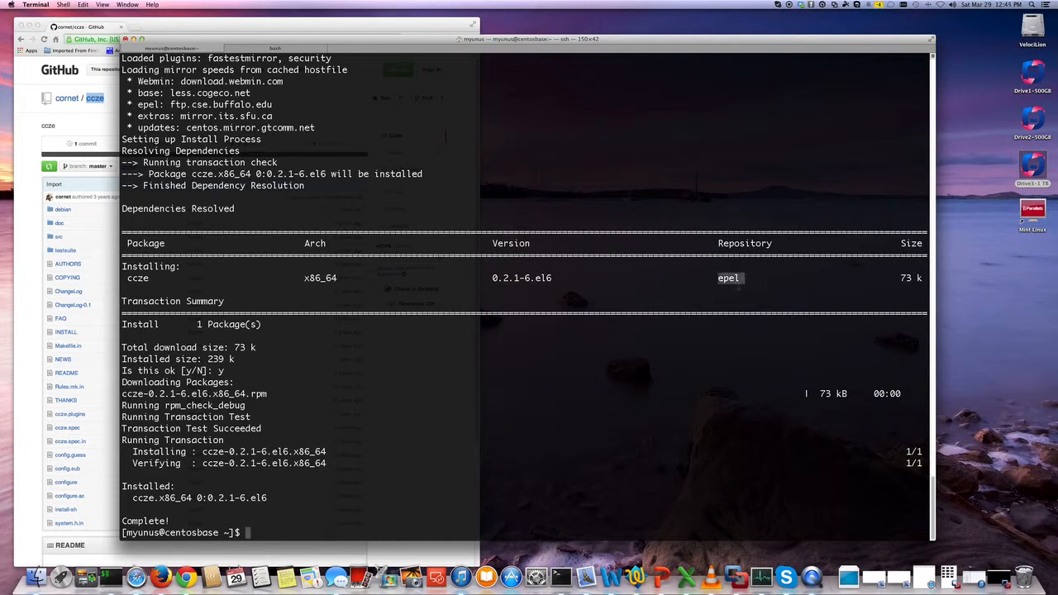
pyautogui.moveTo(654, 283)
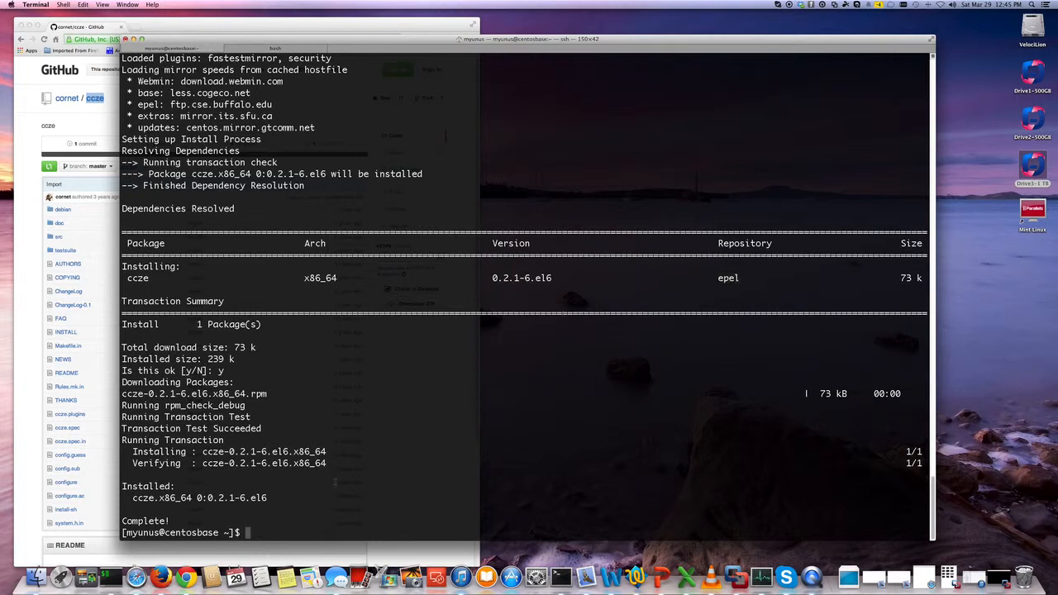
pyautogui.write('man')
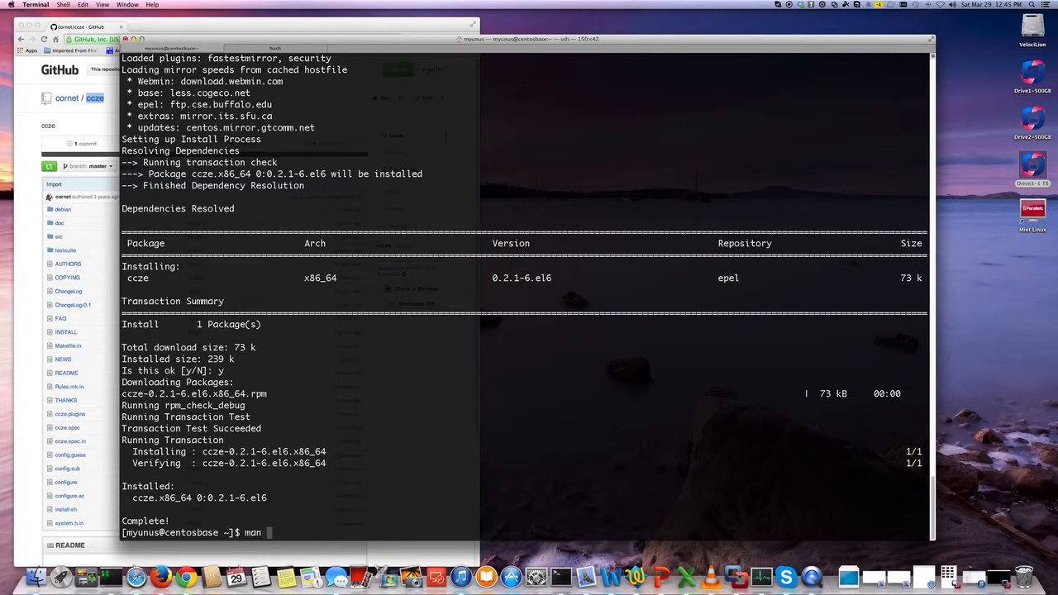
pyautogui.write('ccze')
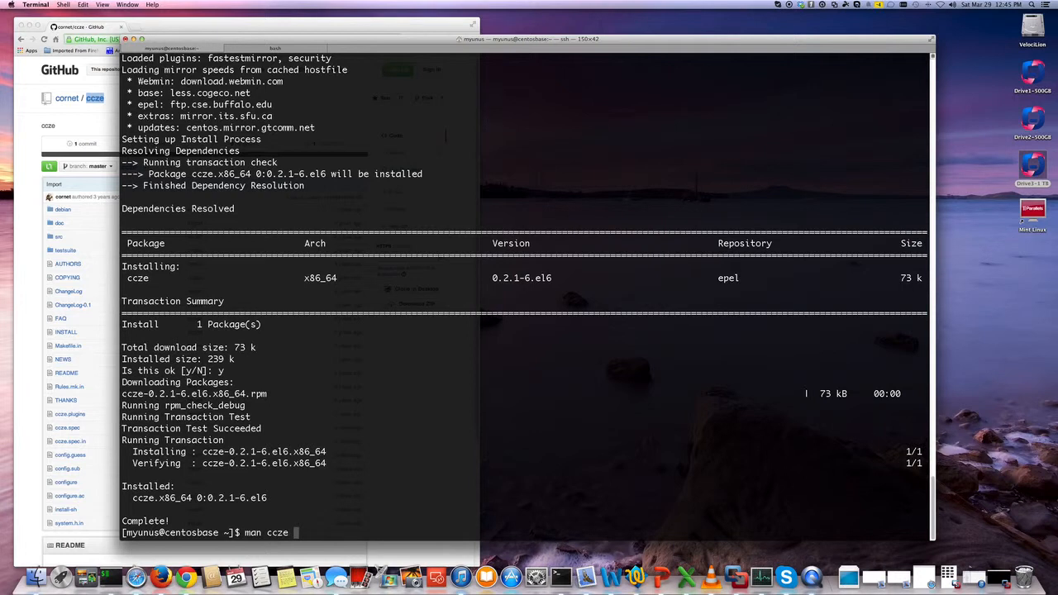
pyautogui.press('Return')
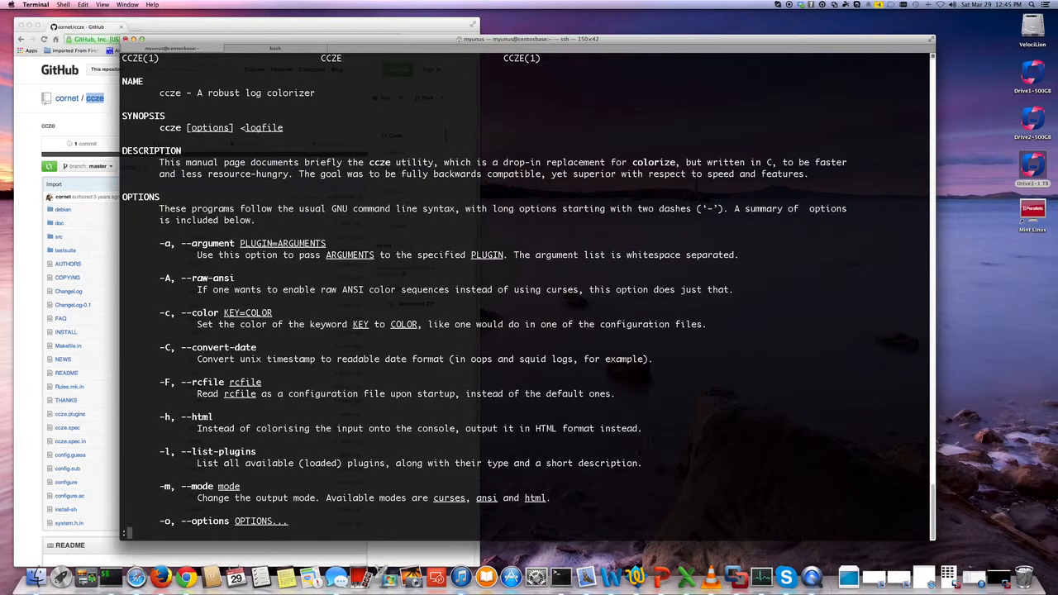
pyautogui.scroll(-3)
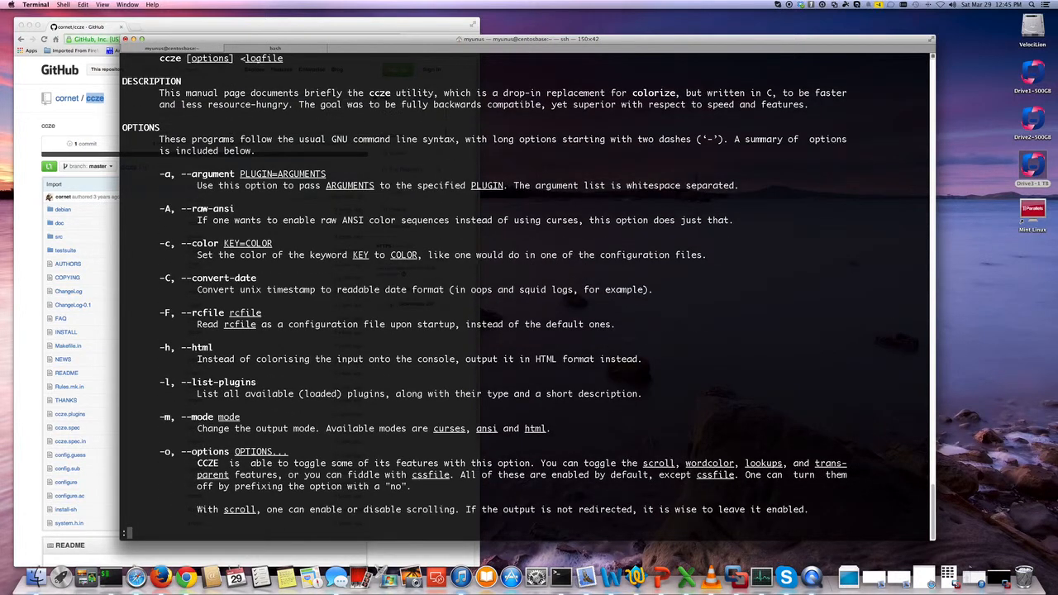
pyautogui.scroll(-3)
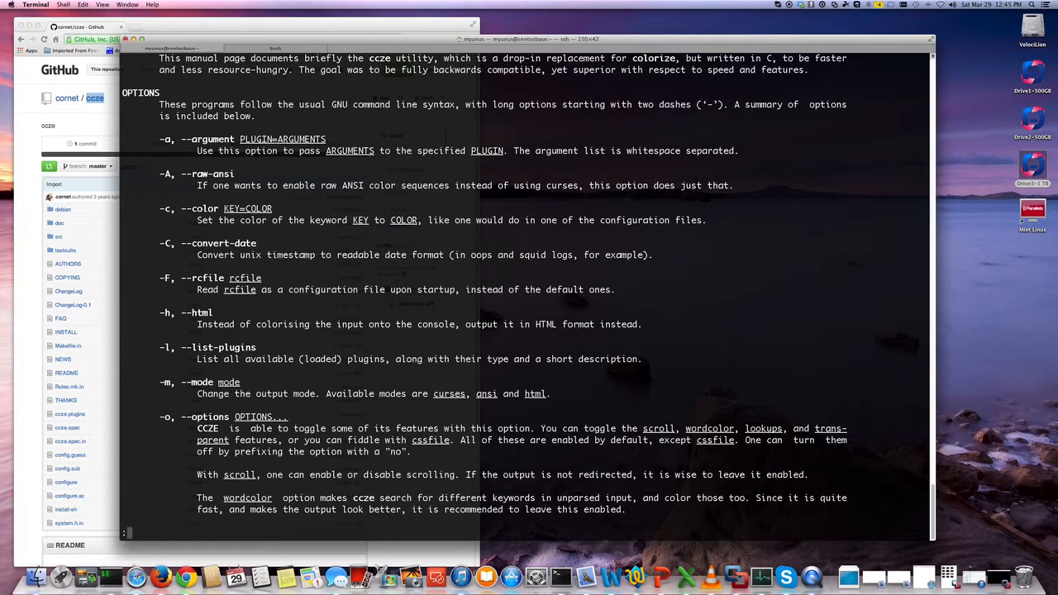
pyautogui.scroll(-3)
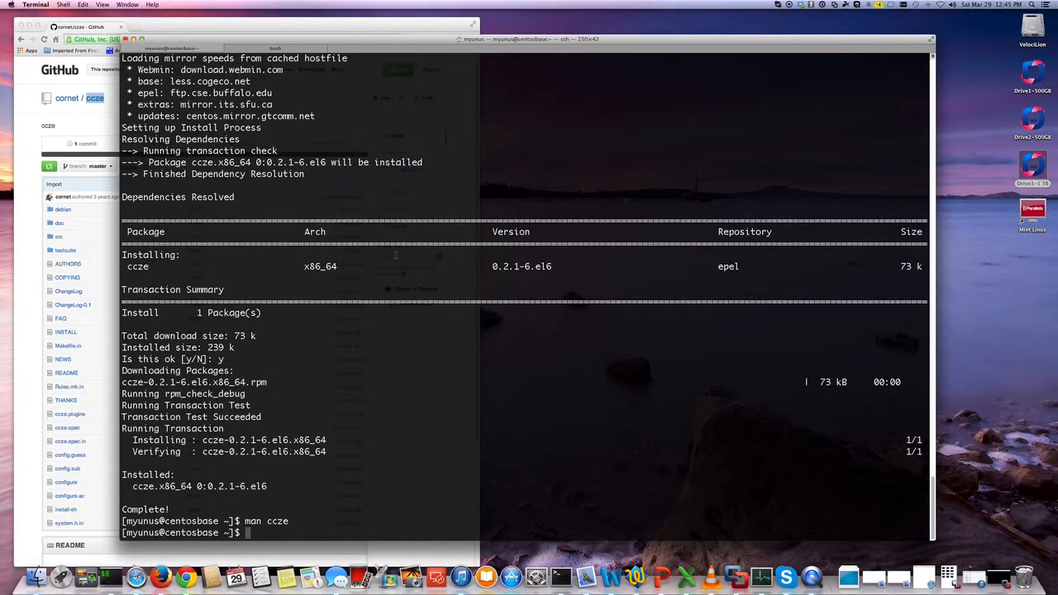
# Step: Pipe /var/log/messages through ccze -A to display the colorized log
pyautogui.write('tail')
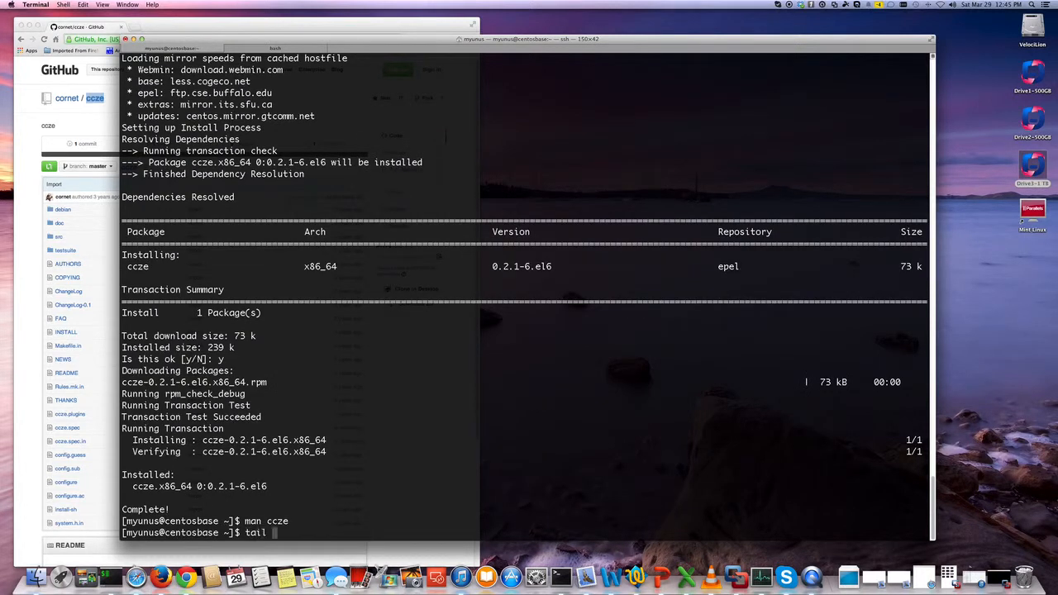
pyautogui.write('-f /var/log/')
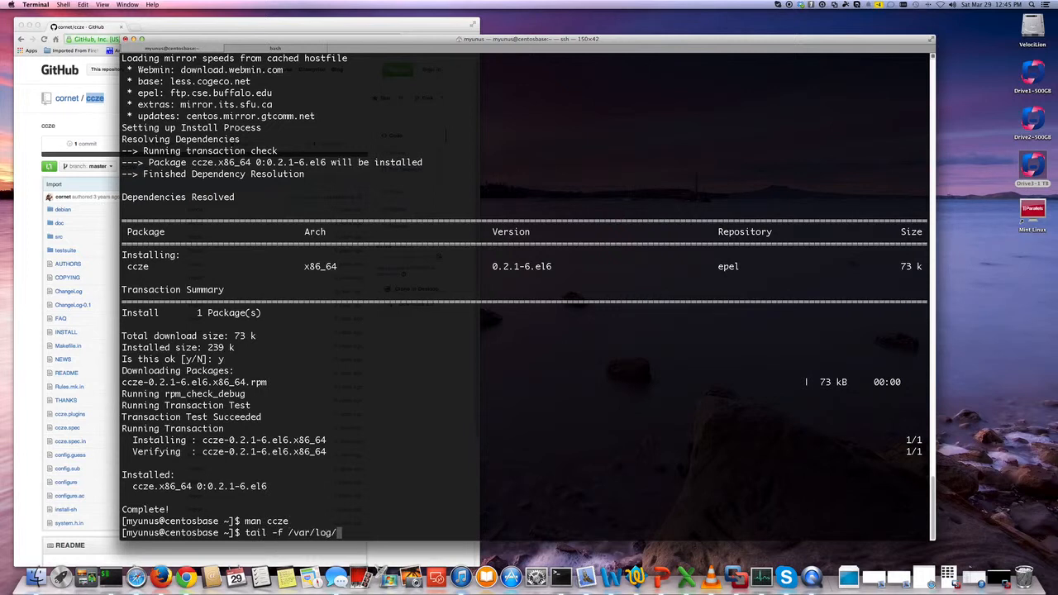
pyautogui.write('messages')
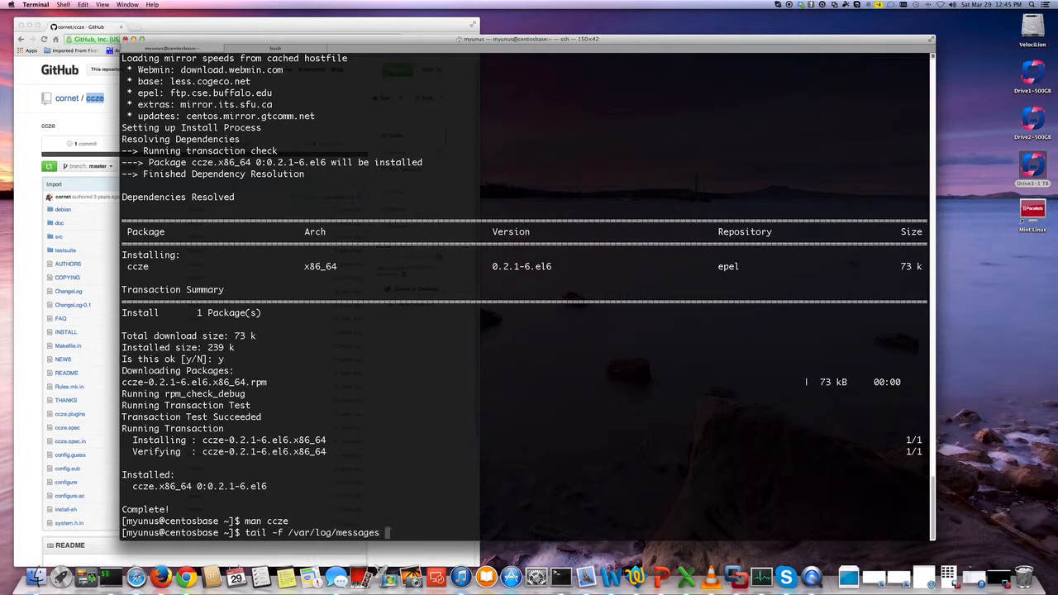
pyautogui.write('zz')
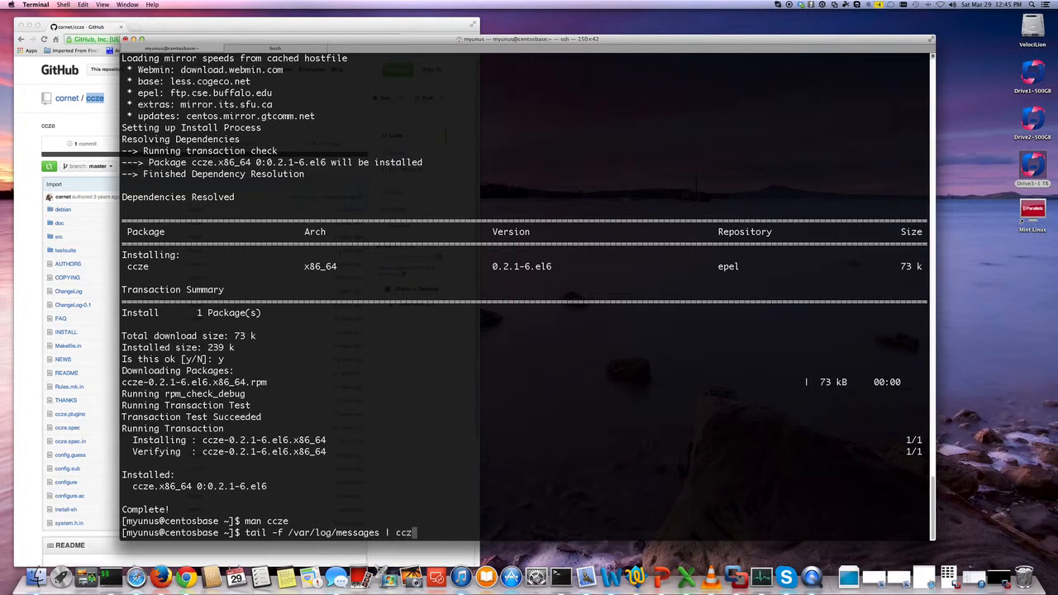
pyautogui.write('-A')
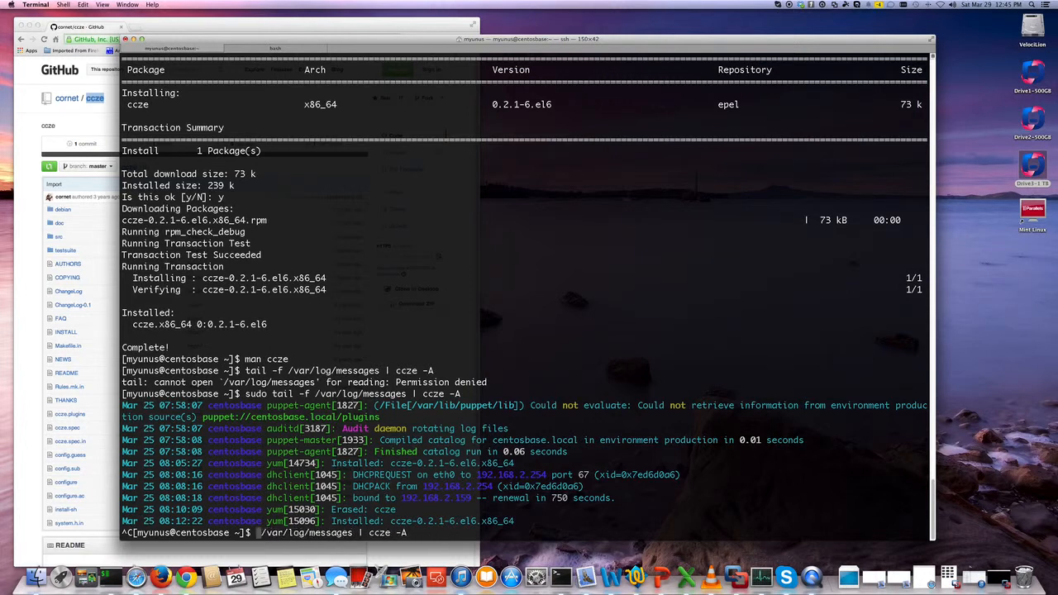
pyautogui.write('less')
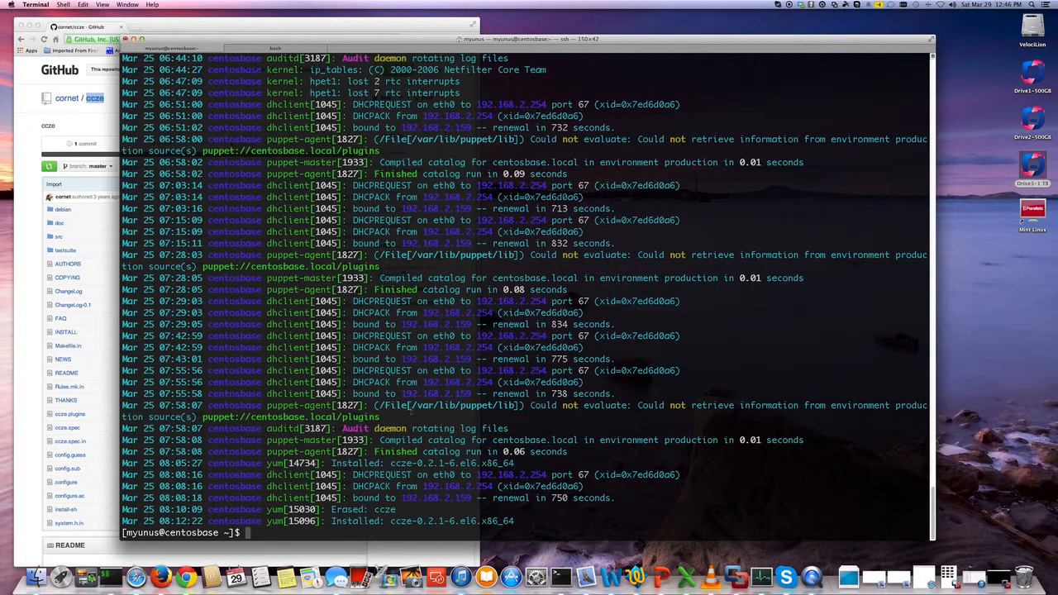
# Step: Export the messages log to mymessages.html with ccze -h, then exit the SSH session
pyautogui.write('sudo less /var/log/messages | ccze -A')
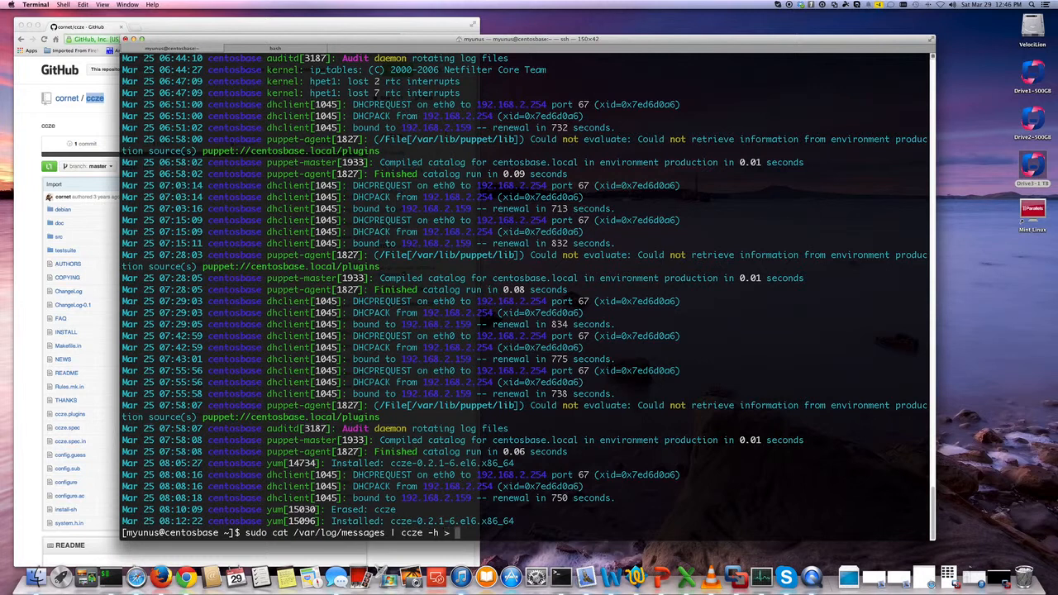
pyautogui.write('my')
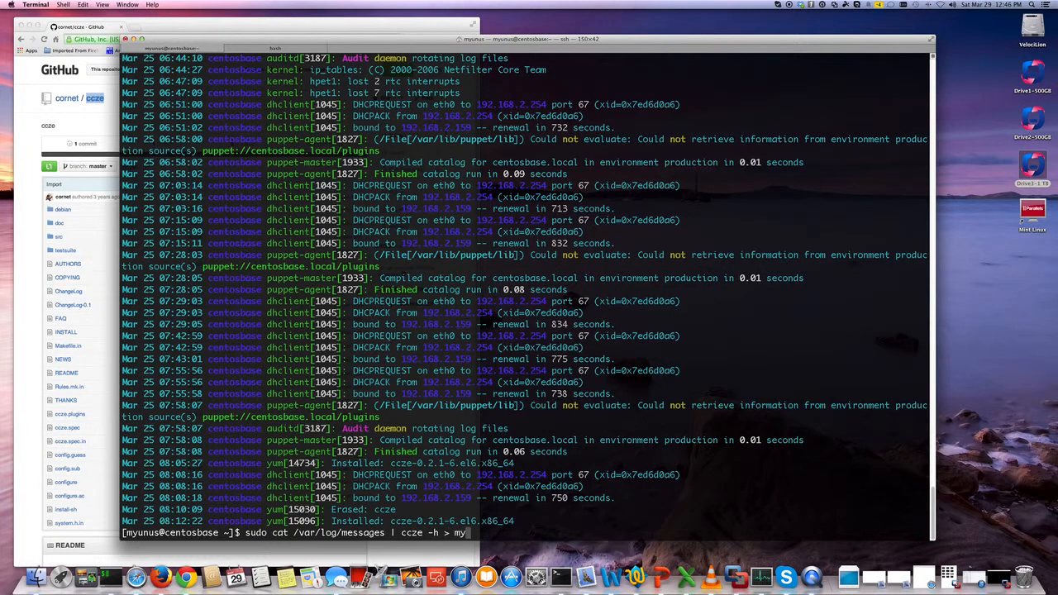
pyautogui.write('messages')
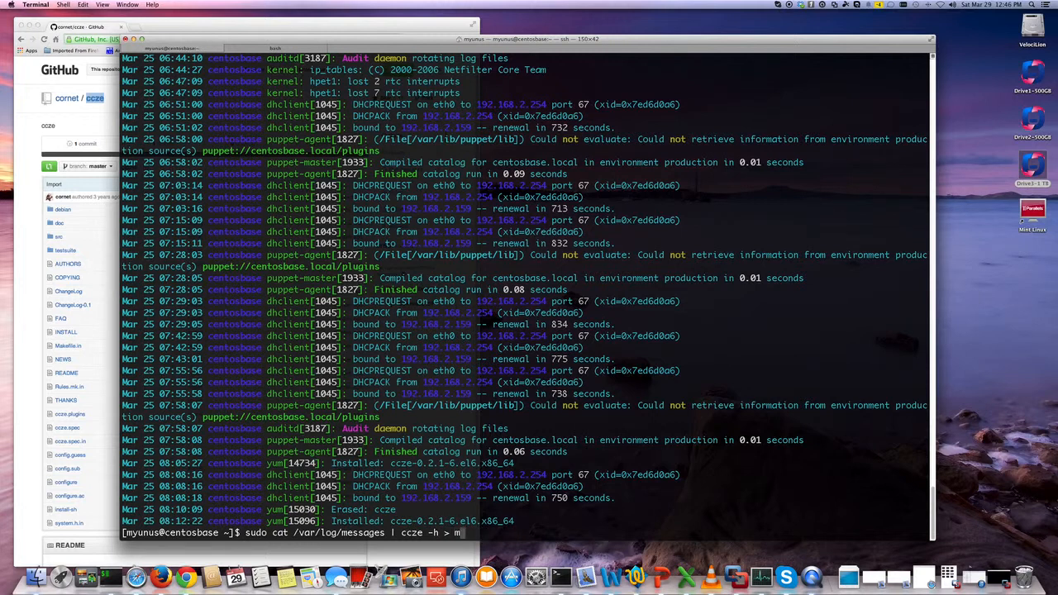
pyautogui.write('mymessages.html')
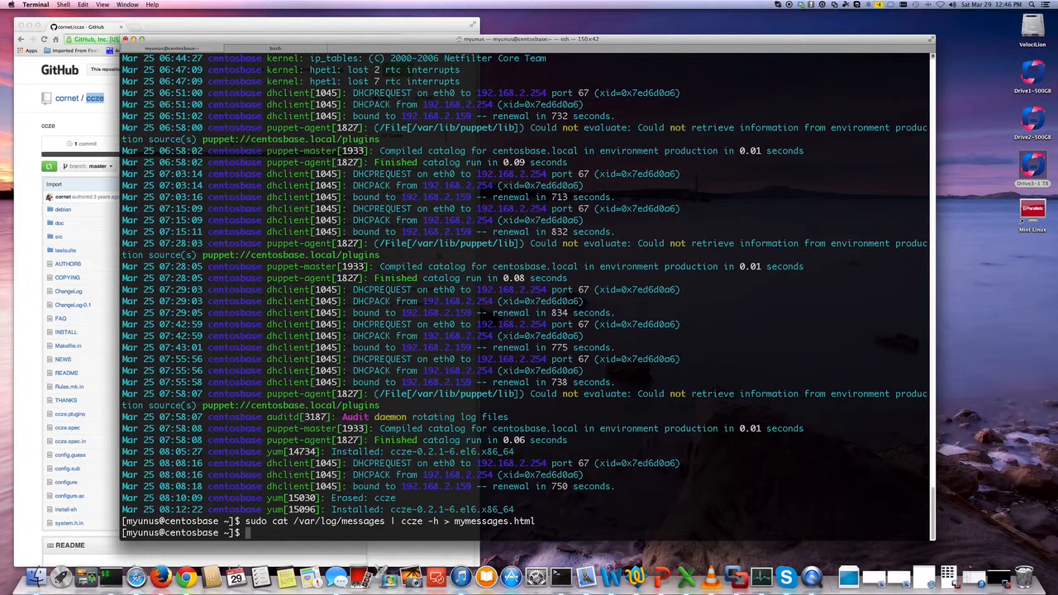
pyautogui.write('exit')
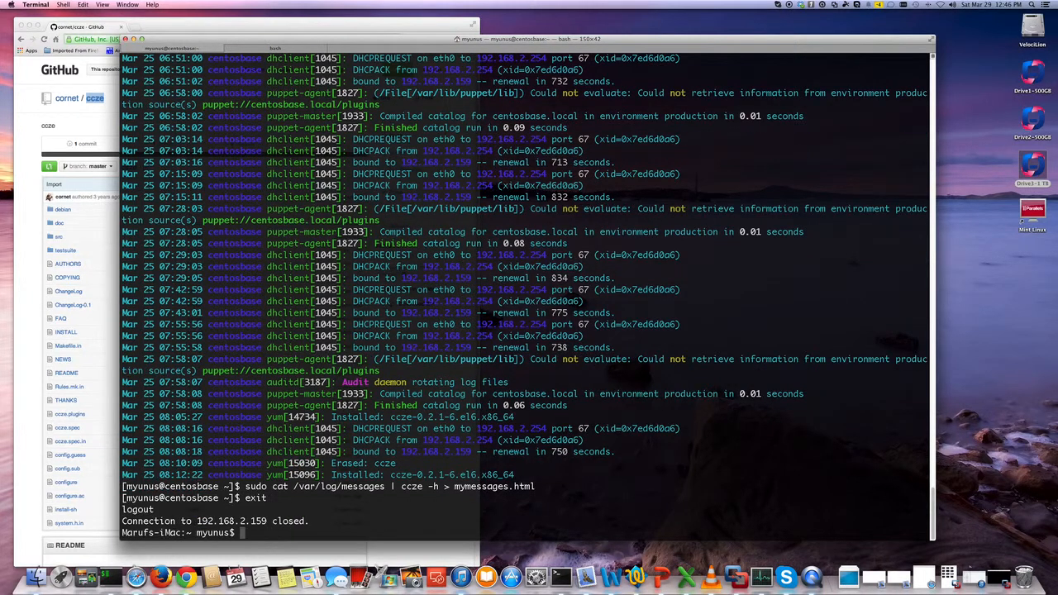
# Step: Copy messages.html and mymessages.html from 192.168.2.159, then view mymessages.html with less
pyautogui.write('curl https://dl.google.com/dl/cloudsdk/release/install_google_cloud_sdk.bash | bash')
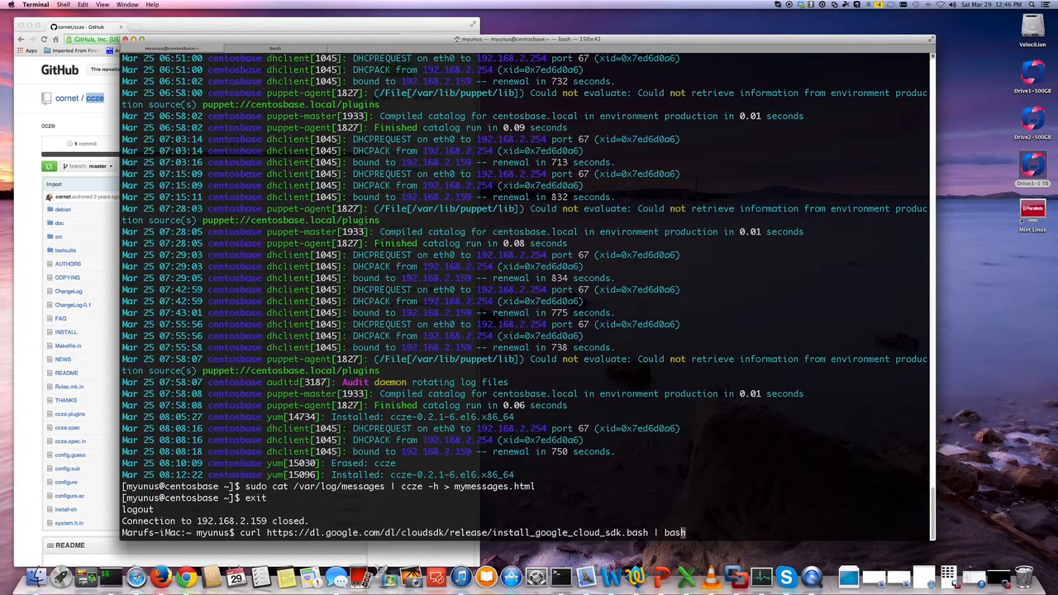
pyautogui.write('ssh 192.168.2.159:/home/myunus/messages.html .')
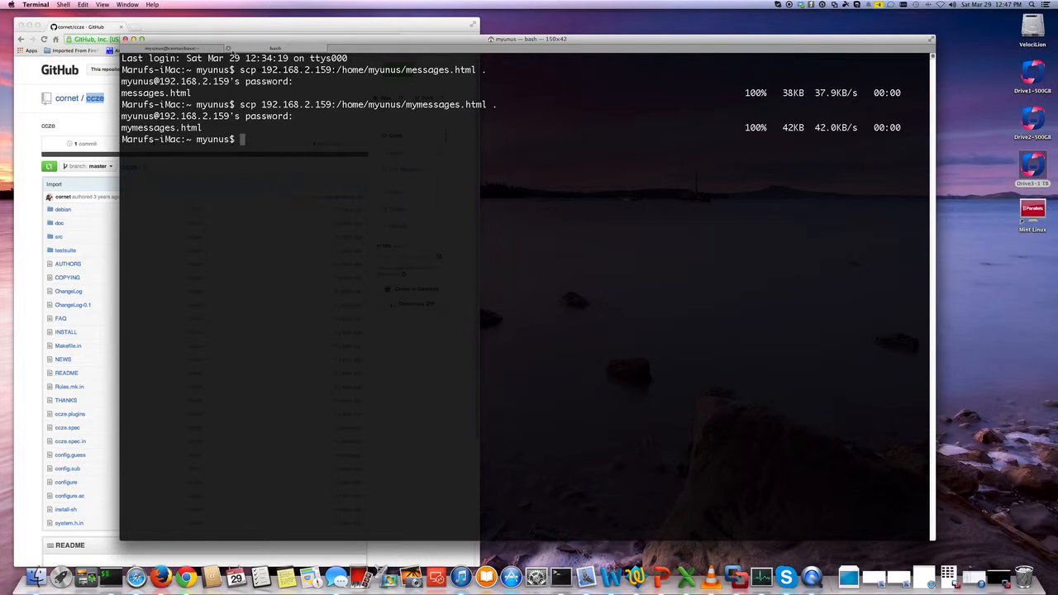
pyautogui.write('le')
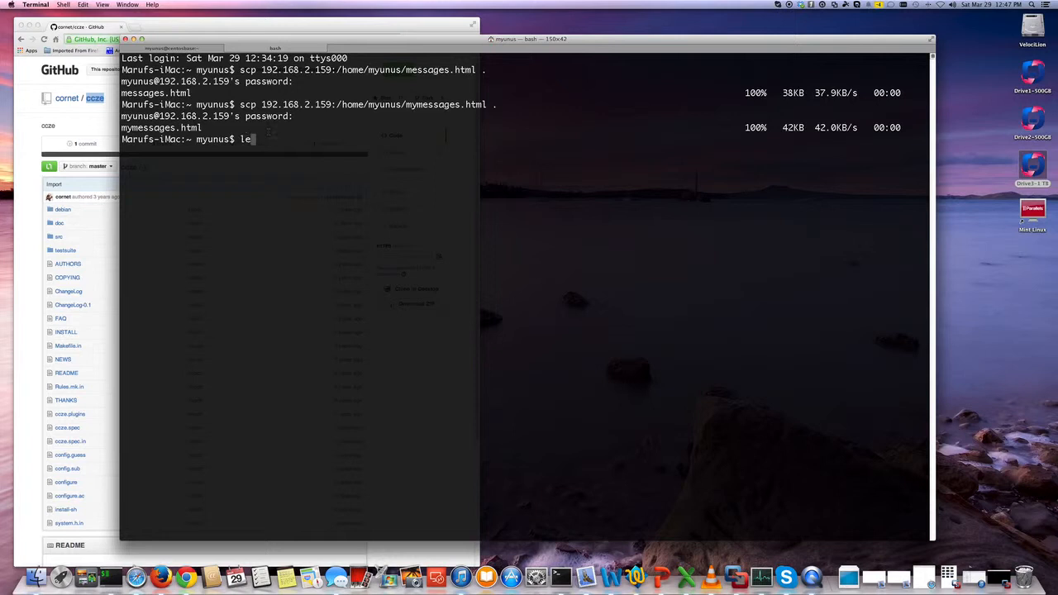
pyautogui.write('ss mymessages.html')
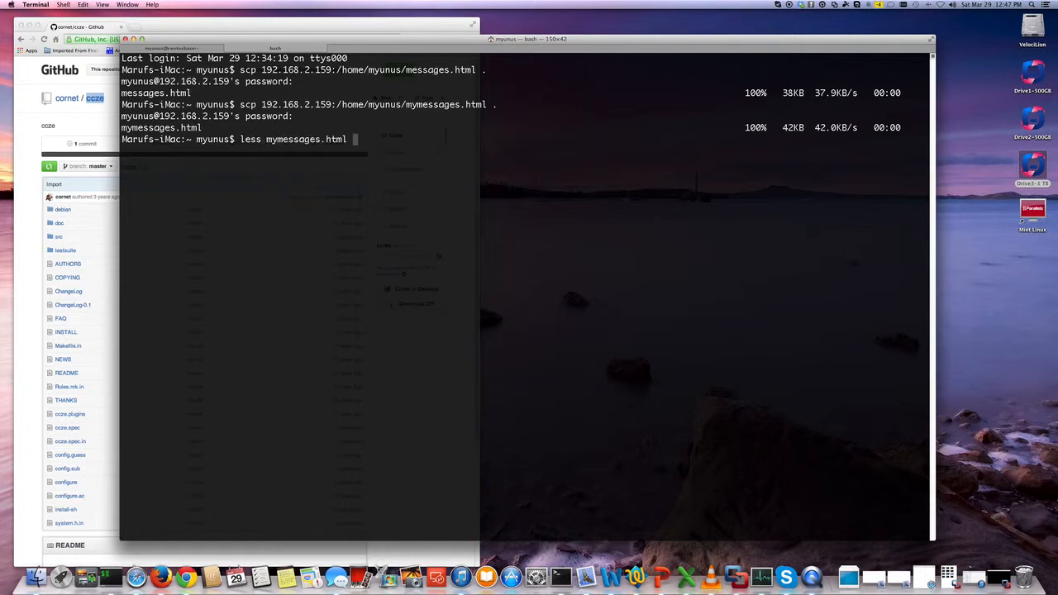
pyautogui.press('Return')
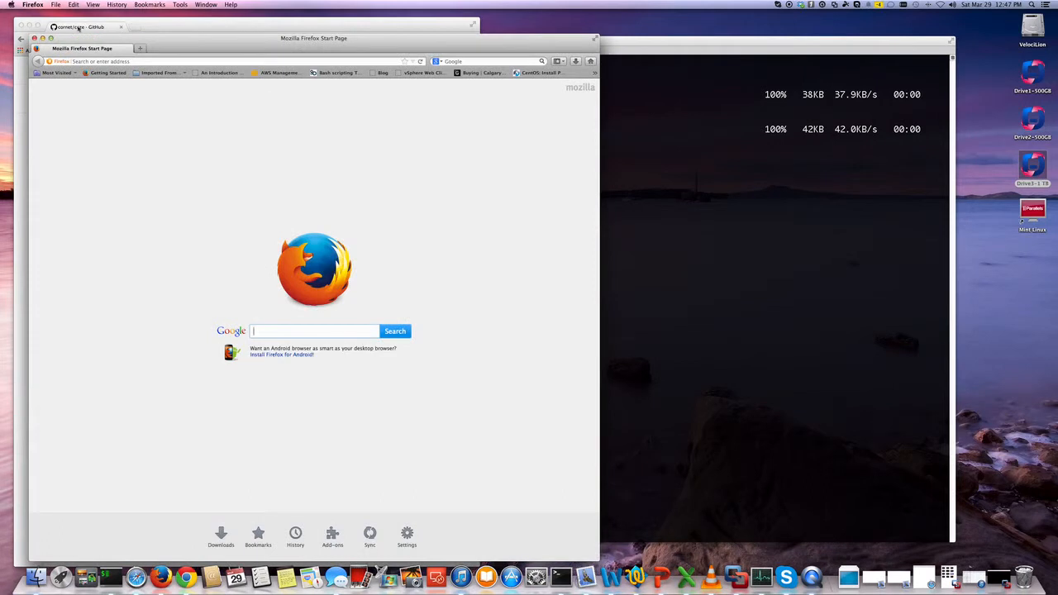
# Step: Load mymessages.html from the Mac home folder into Firefox
pyautogui.click(55, 5)
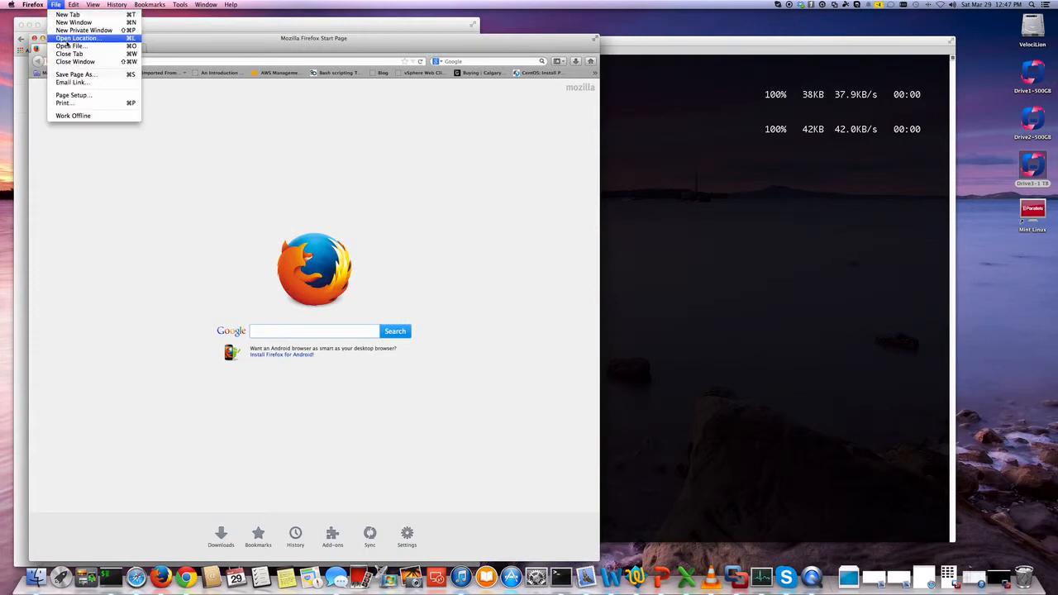
pyautogui.click(70, 46)
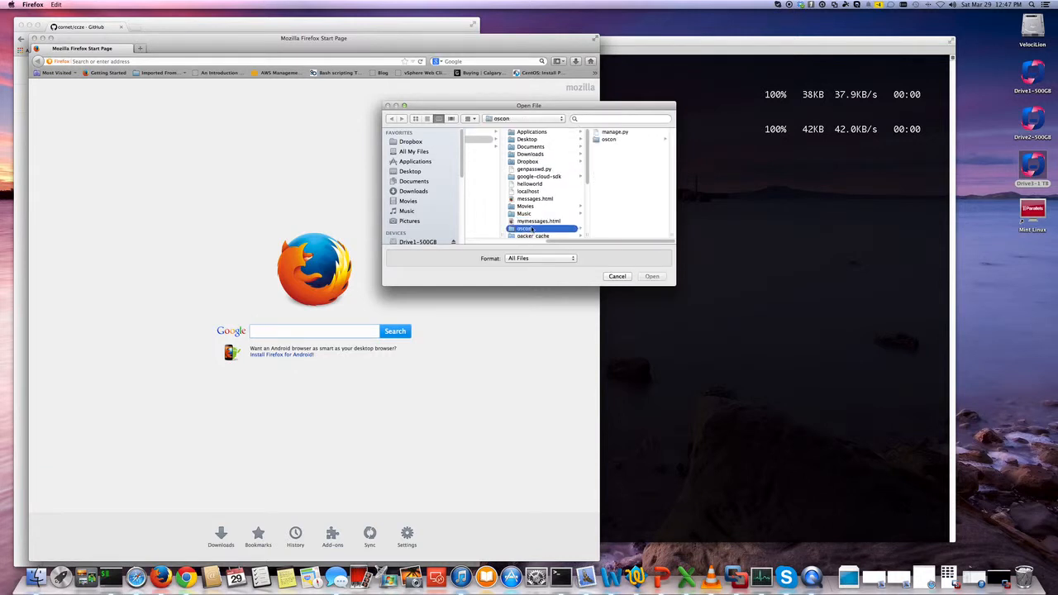
pyautogui.click(538, 221)
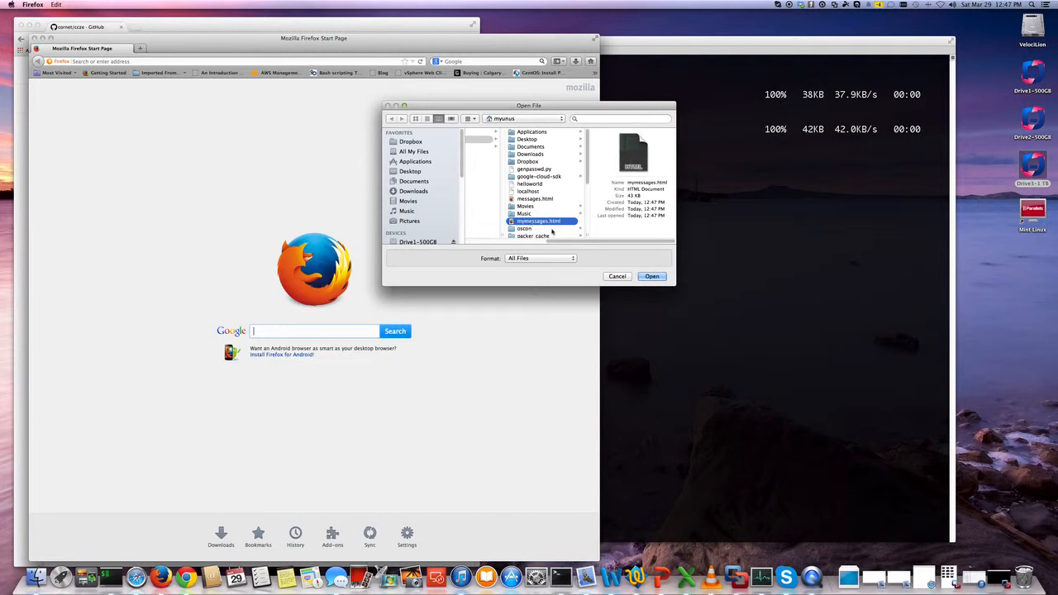
pyautogui.click(651, 276)
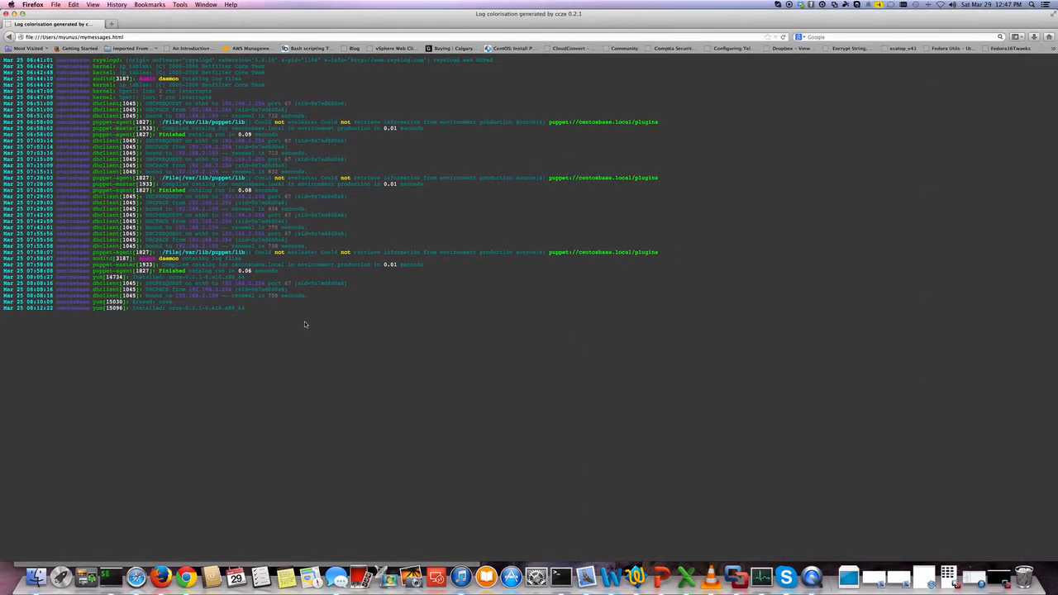
pyautogui.moveTo(292, 320)
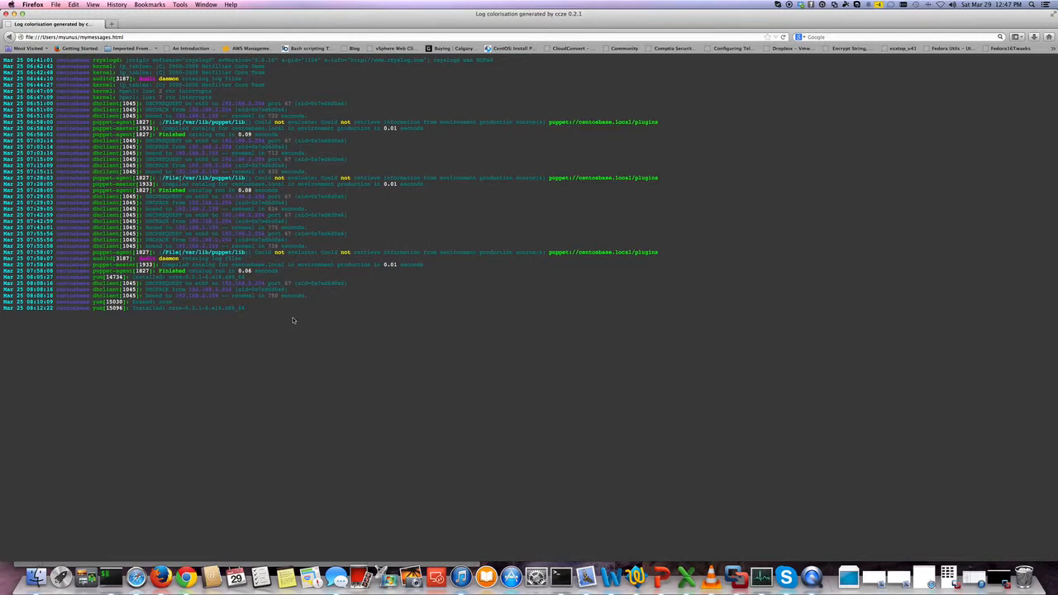
pyautogui.moveTo(293, 324)
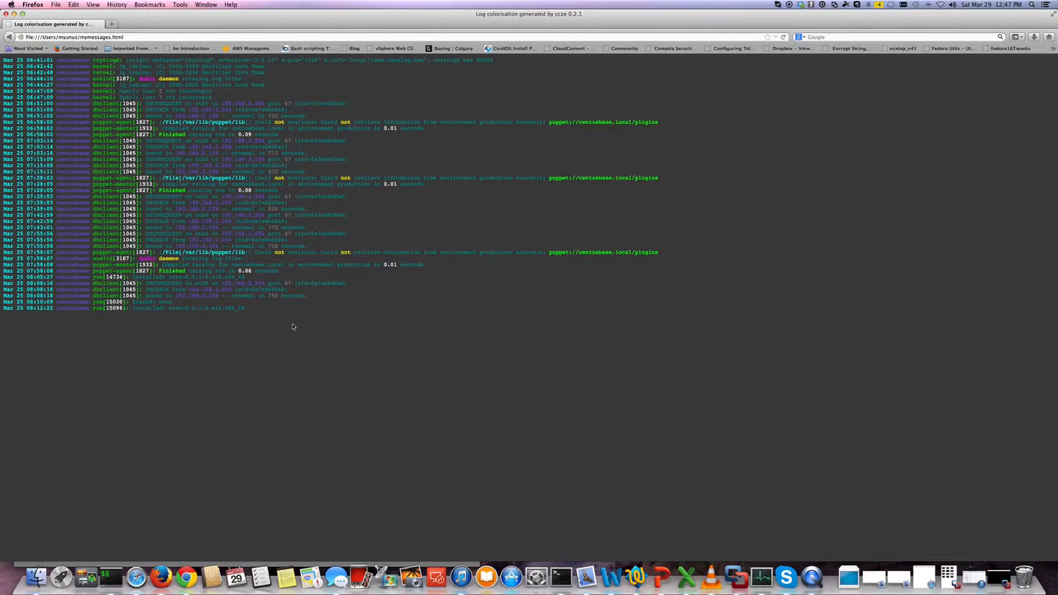
pyautogui.moveTo(294, 329)
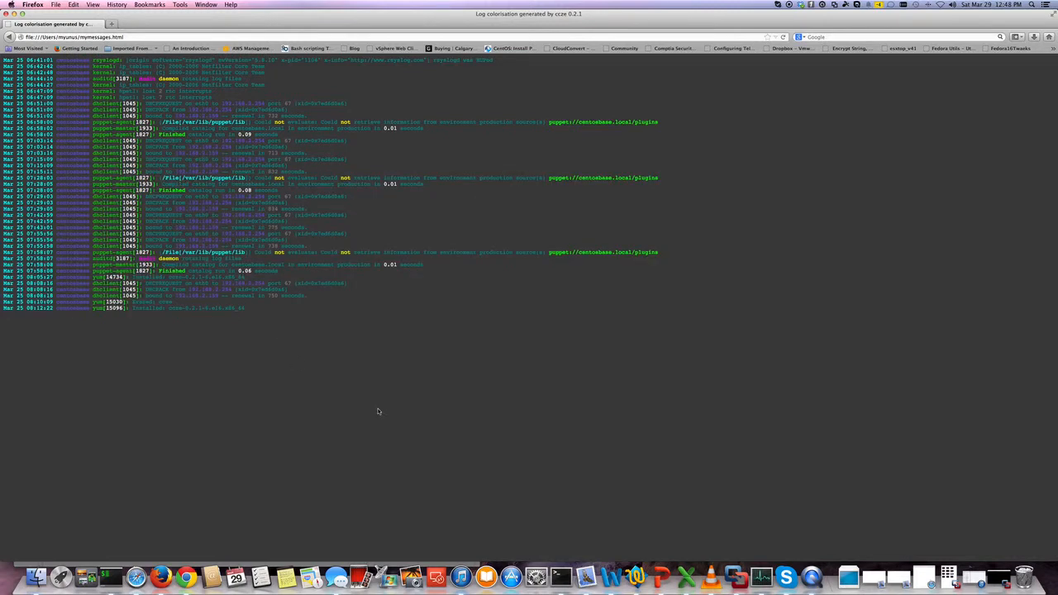
pyautogui.moveTo(163, 576)
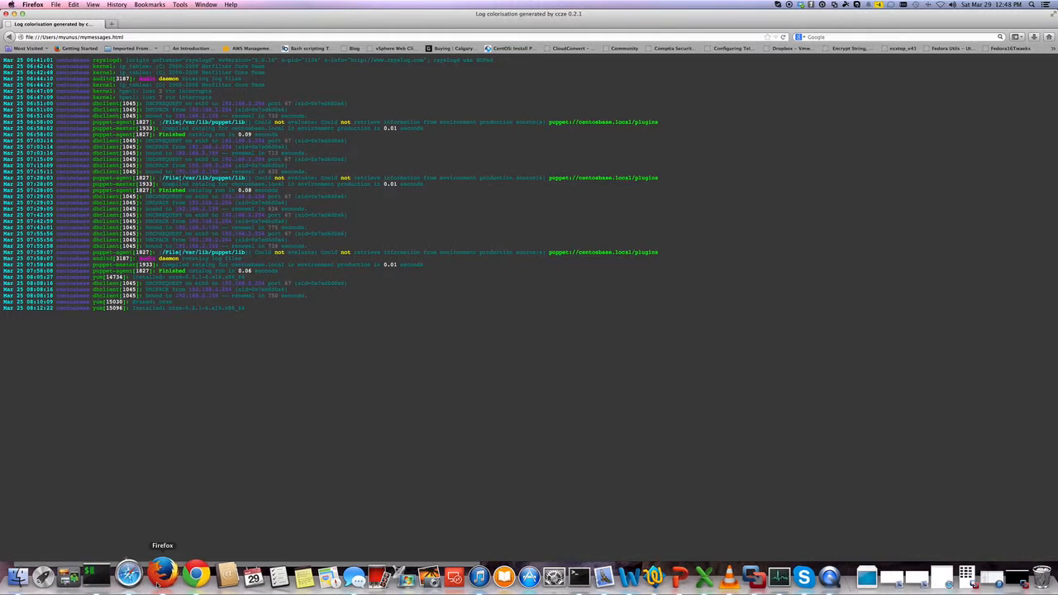
pyautogui.moveTo(189, 570)
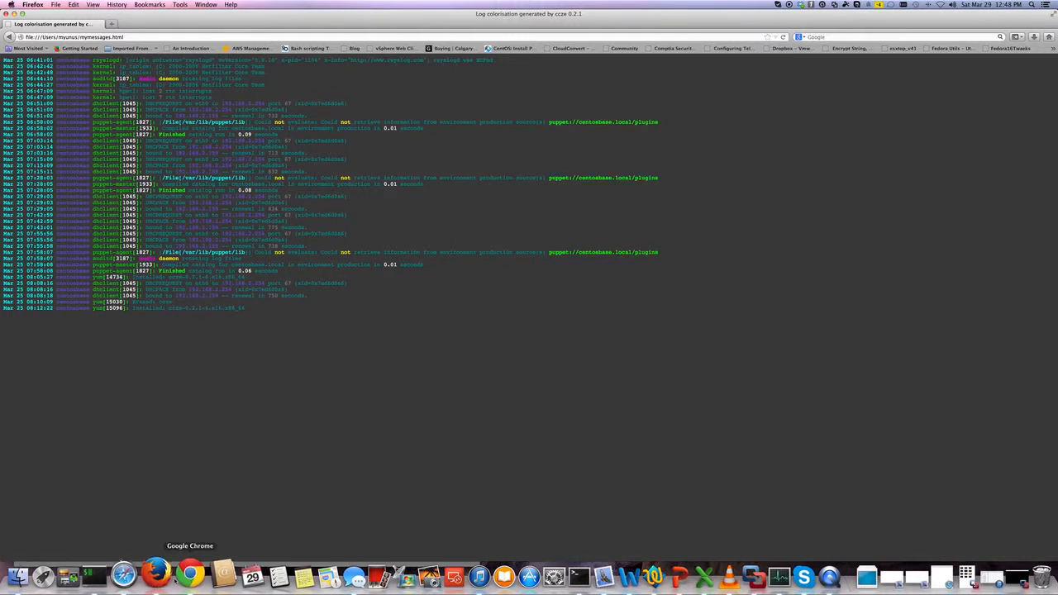
# Step: Bring Google Chrome with the cornet/ccze GitHub page to the front
pyautogui.click(189, 573)
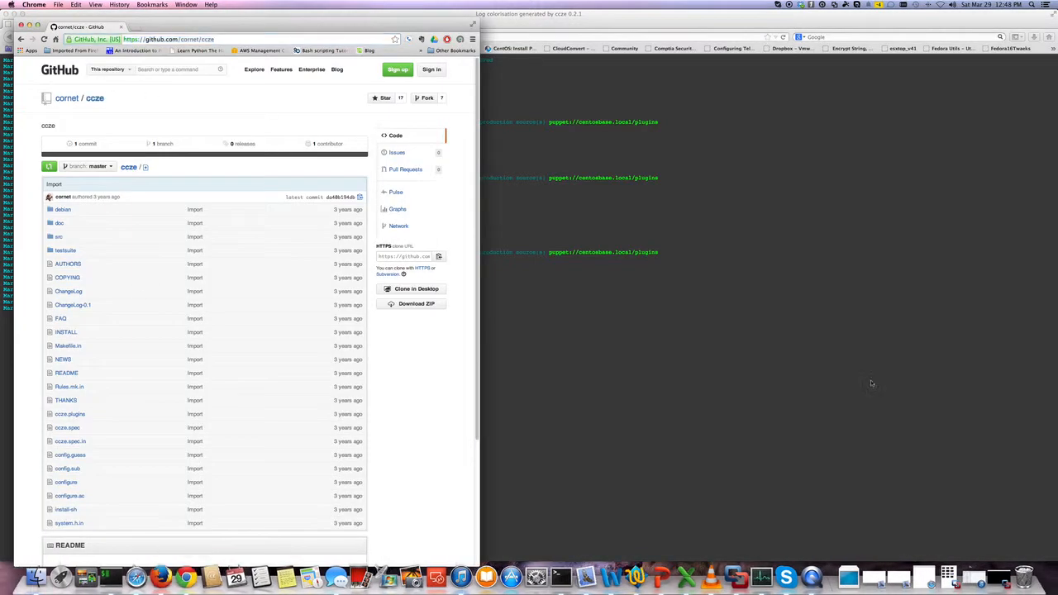